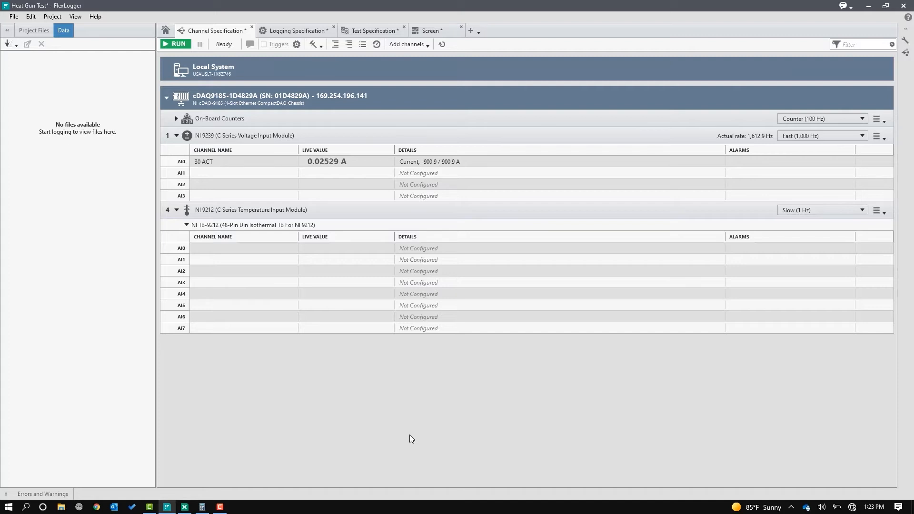
mouse_move(416, 59)
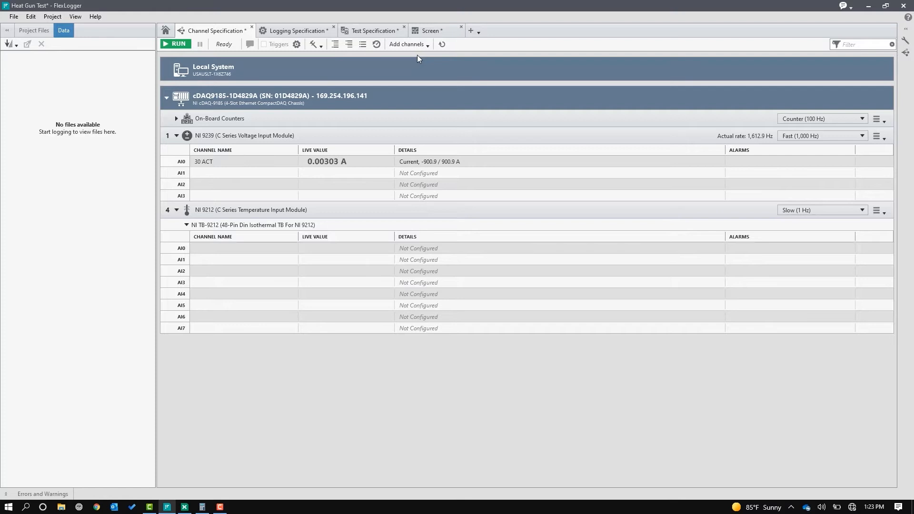
- Add an RMS calculated channel 30 ACT_RMS on the 30 ACT current signal with a 1 s block size
click(407, 44)
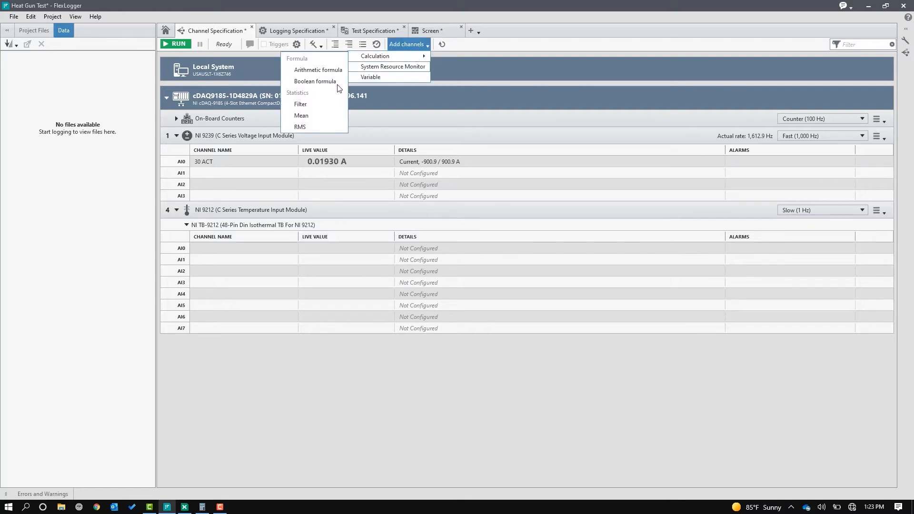
click(301, 127)
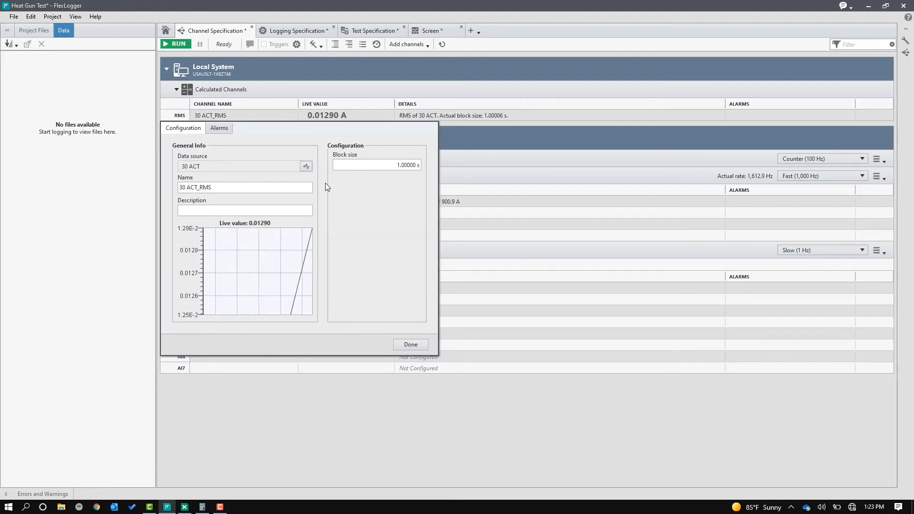
click(245, 209)
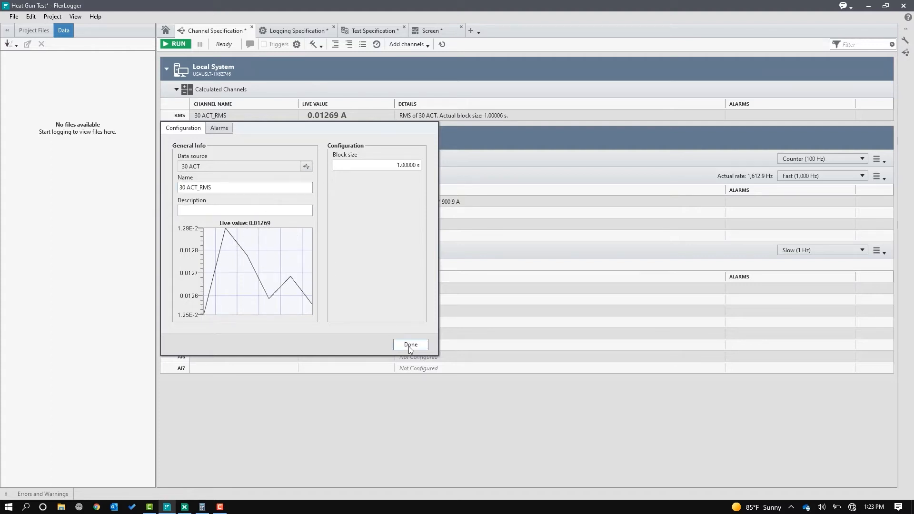
click(412, 344)
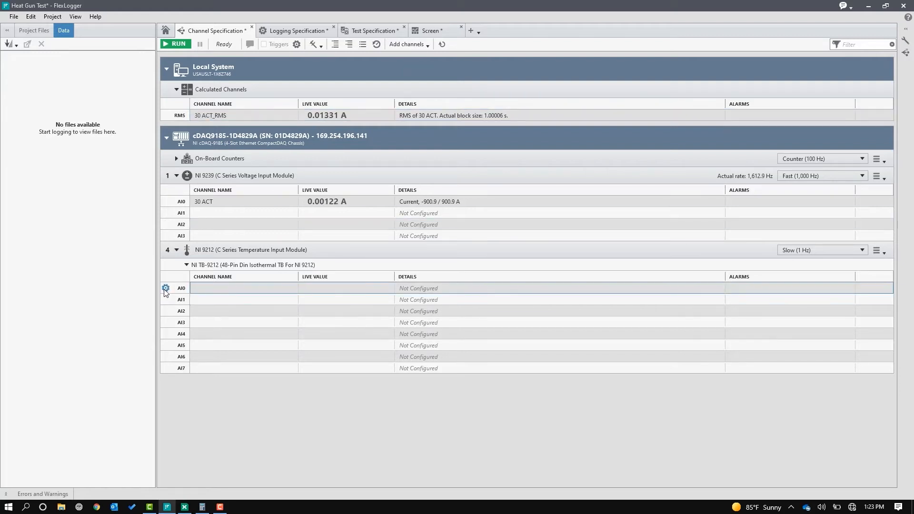
- Configure NI 9212 AI0–AI2 as K-type thermocouple channels TC1, TC2 and TC3 in °C
click(165, 287)
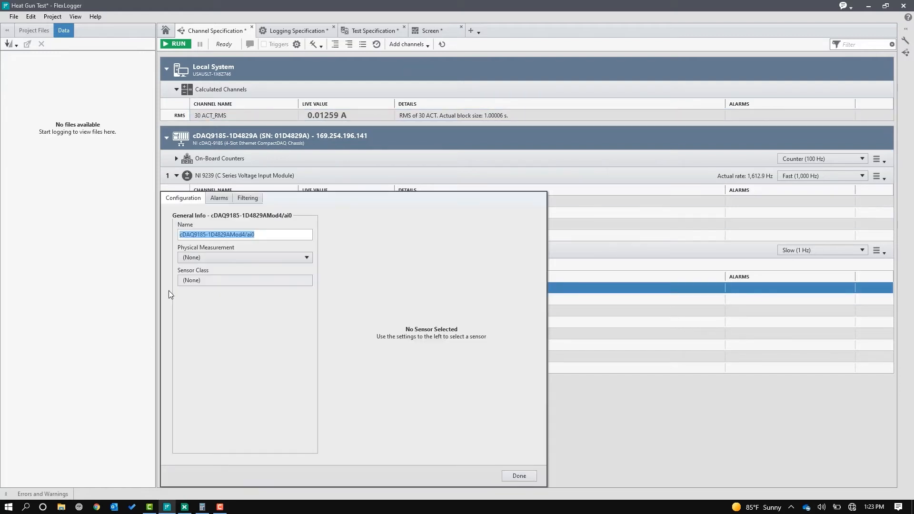
mouse_move(254, 319)
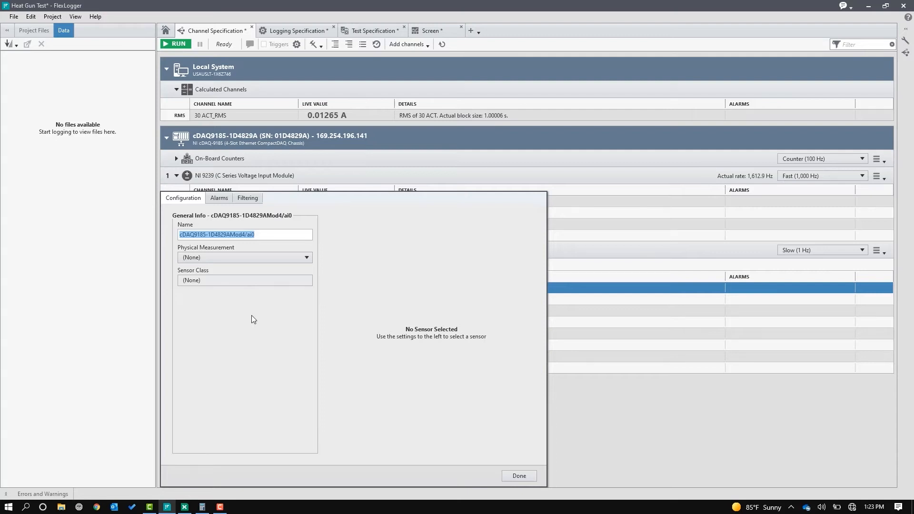
text(TC1)
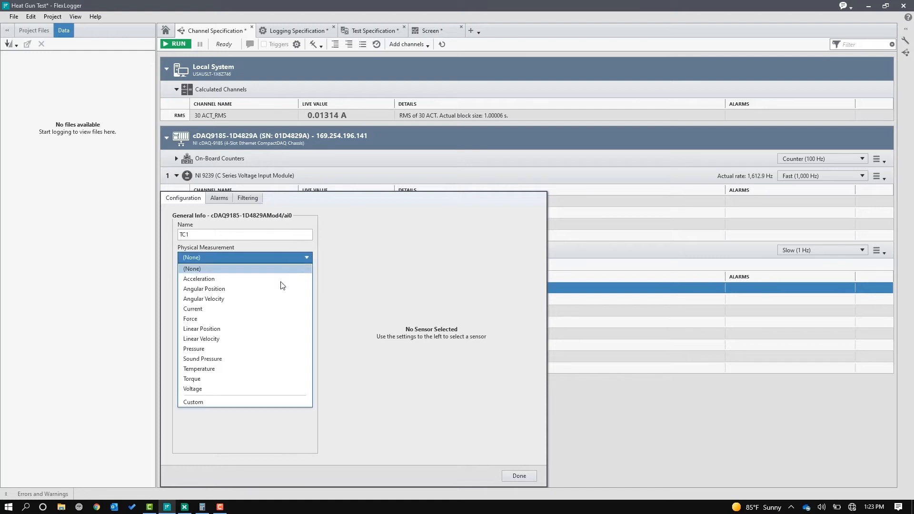
click(199, 370)
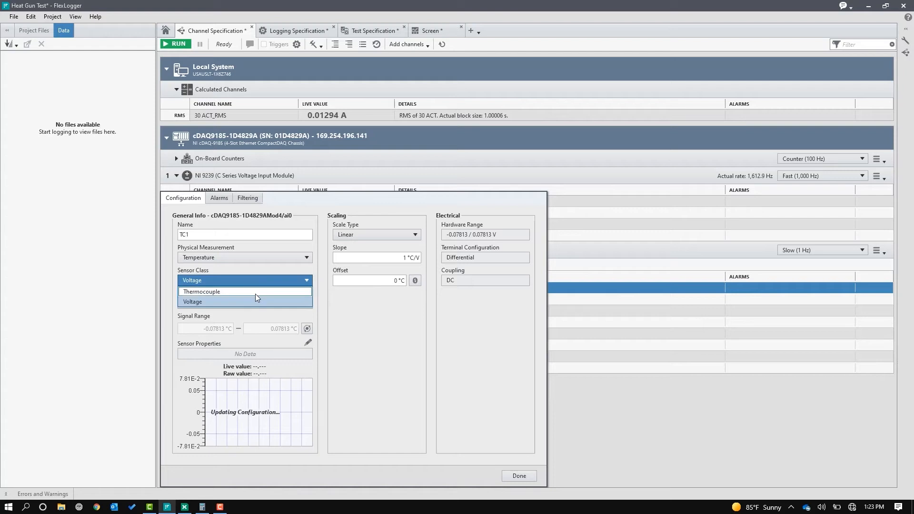
click(201, 292)
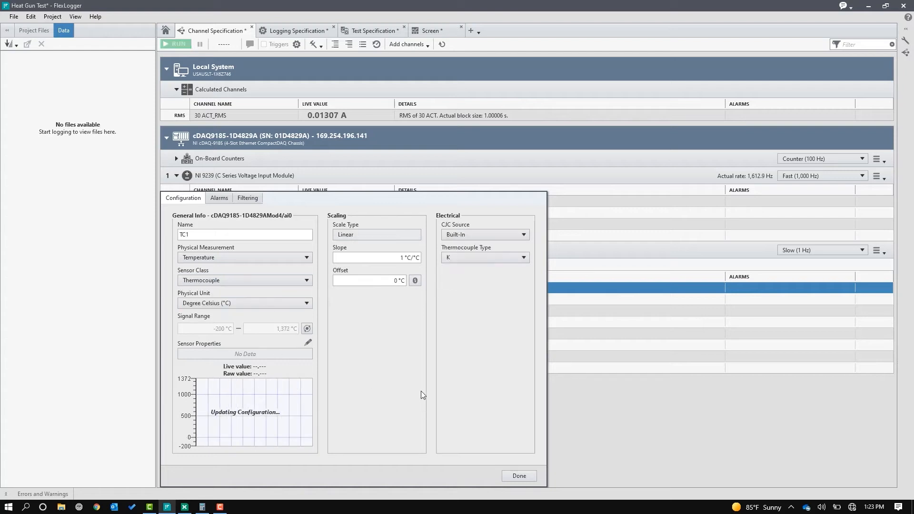
click(519, 476)
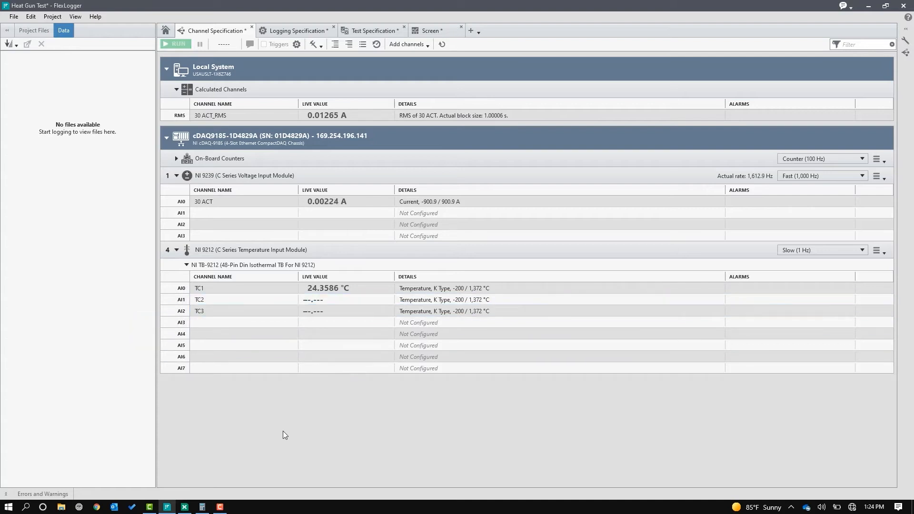
click(175, 44)
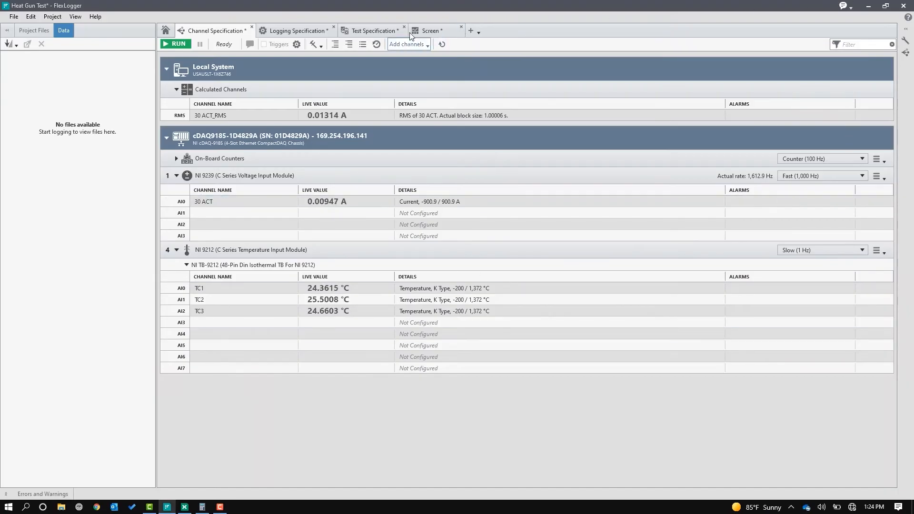
- Add a long history graph on the Screen page plotting TC1, TC2 and TC3 from the cDAQ9185 chassis
click(432, 31)
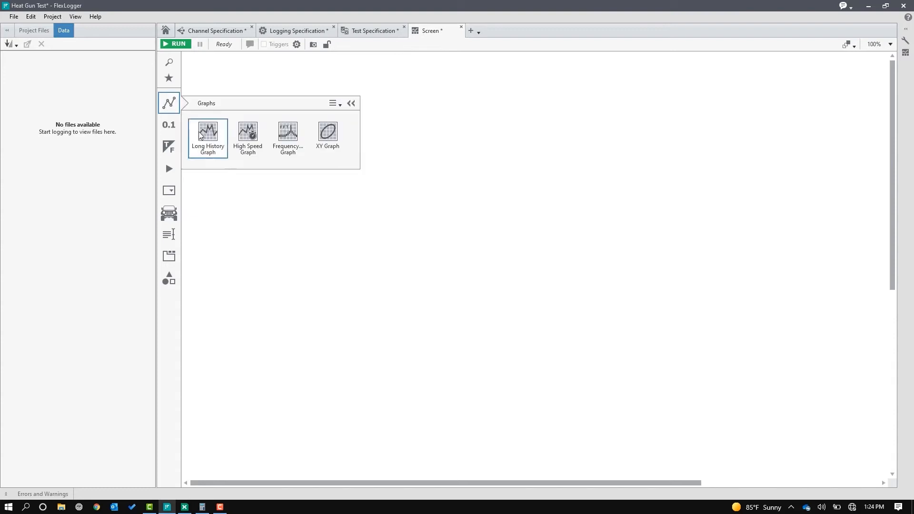
double_click(208, 135)
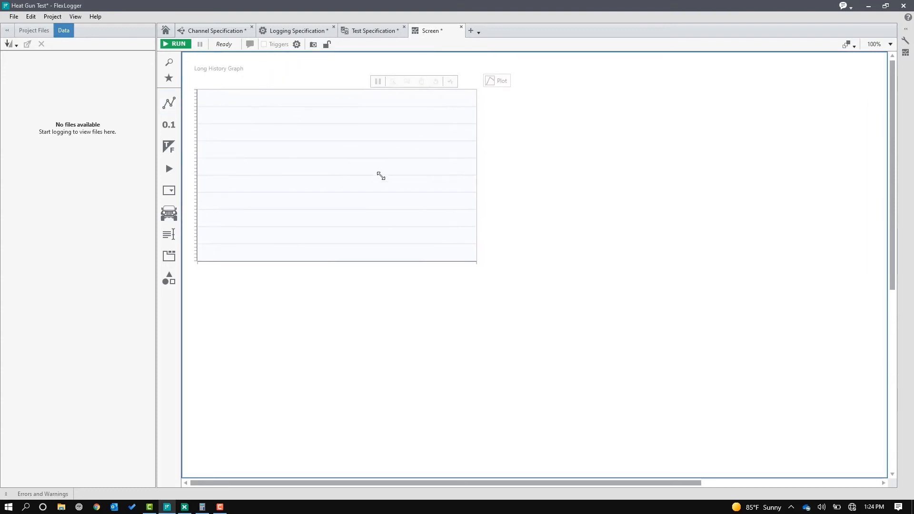
click(497, 80)
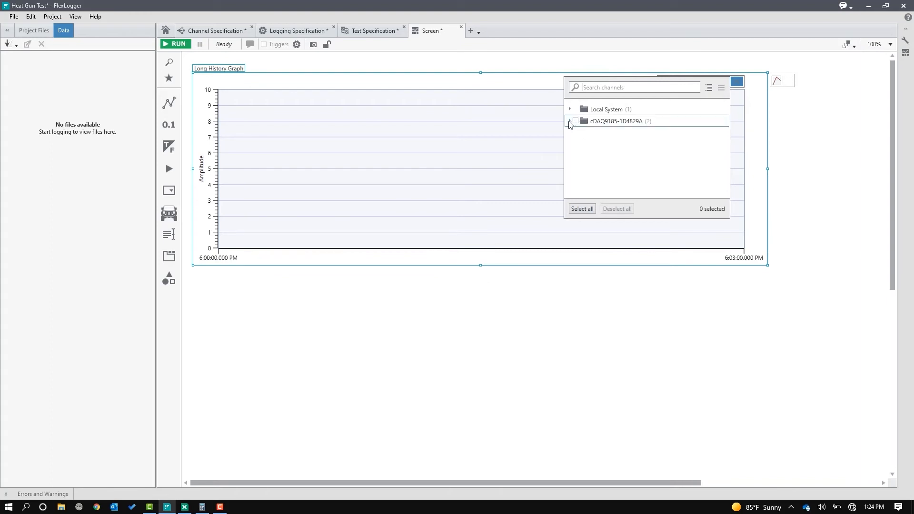
click(575, 121)
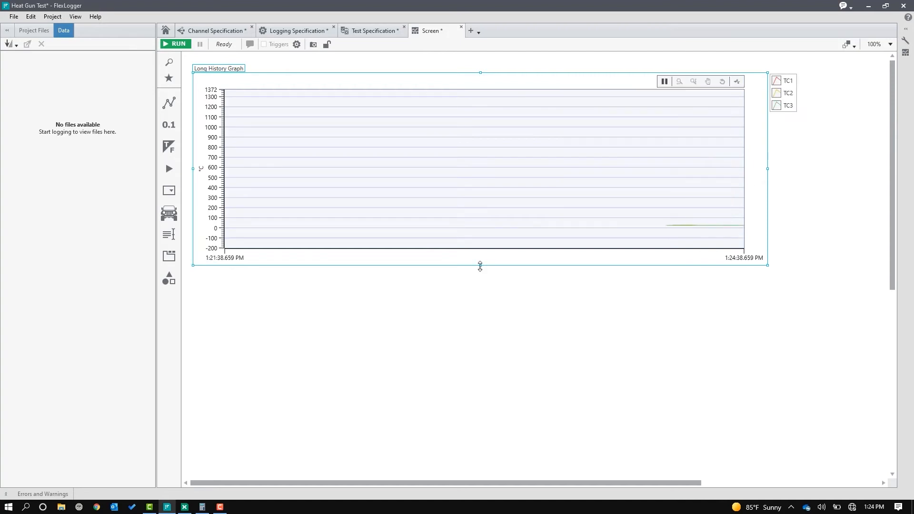
click(169, 103)
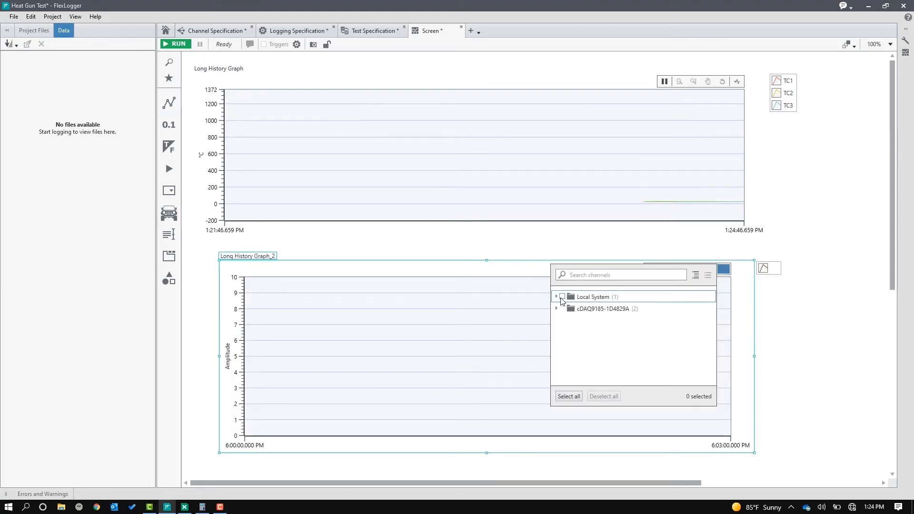
- Plot the 30 ACT_RMS calculated channel on Long History Graph_2
click(557, 297)
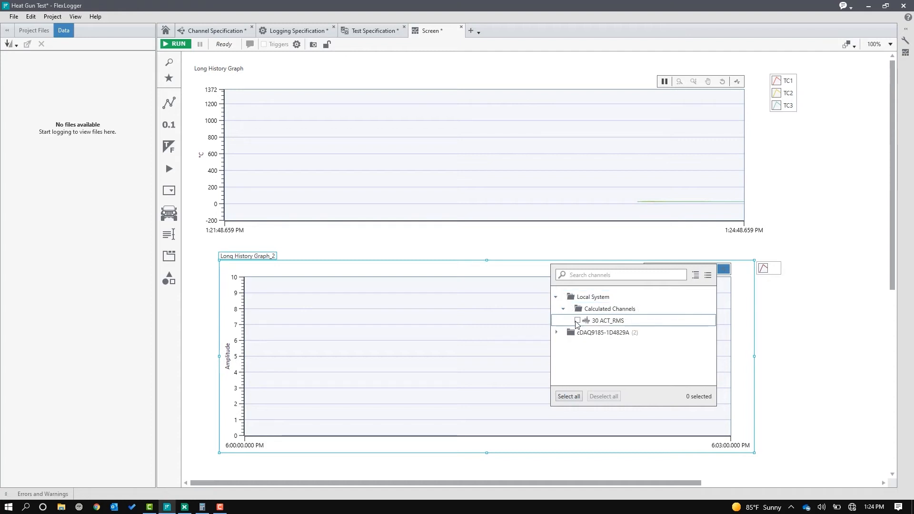
click(578, 320)
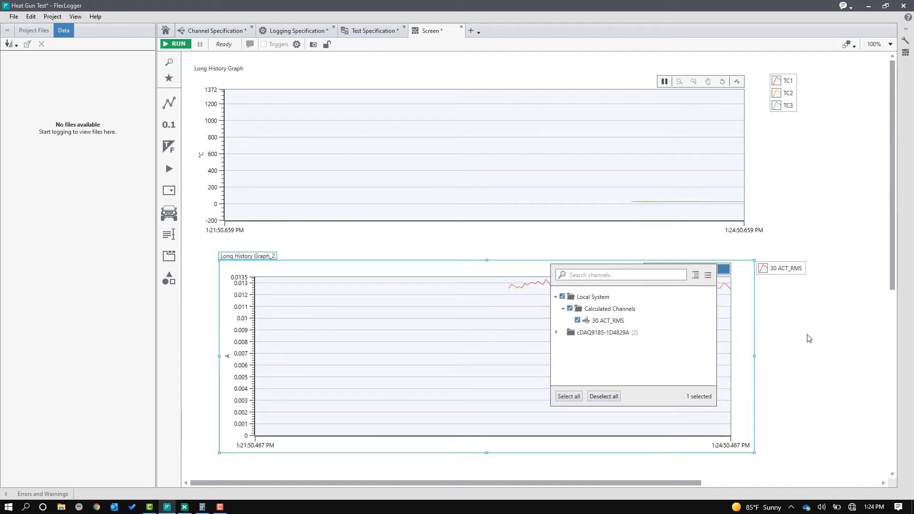
click(346, 402)
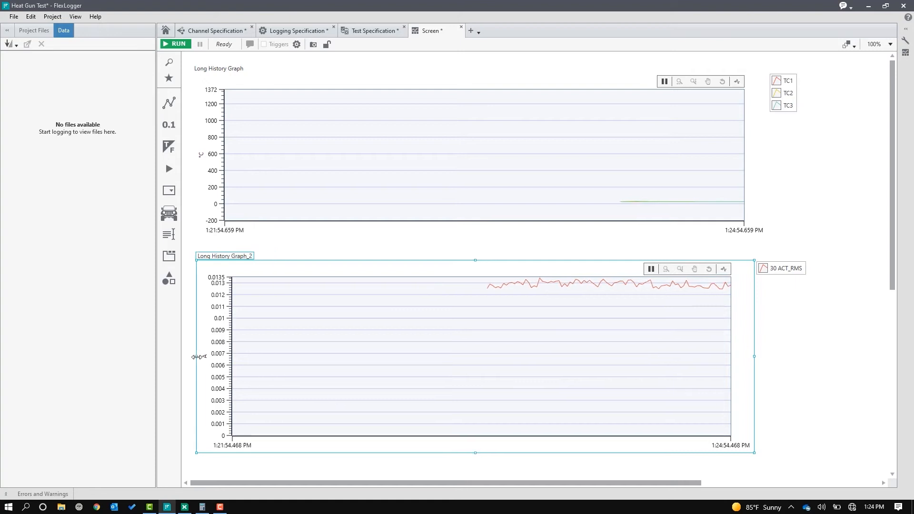
right_click(198, 356)
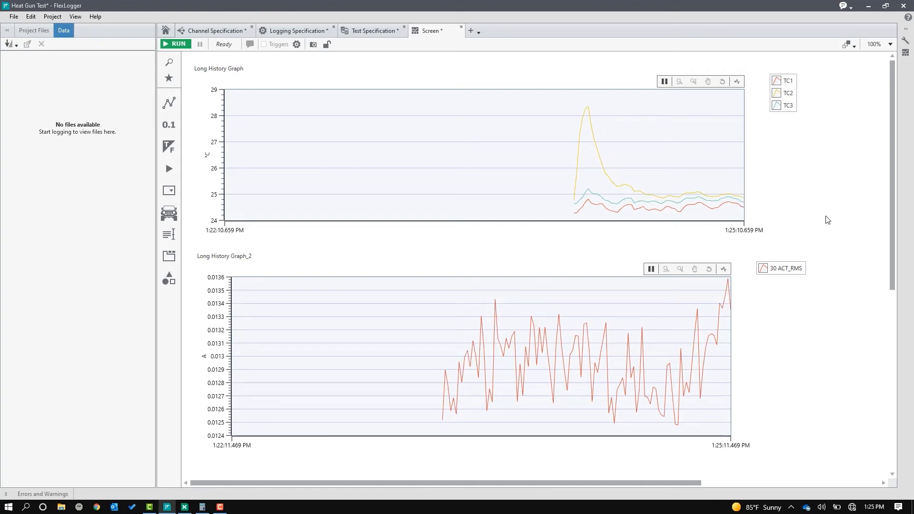
mouse_move(287, 30)
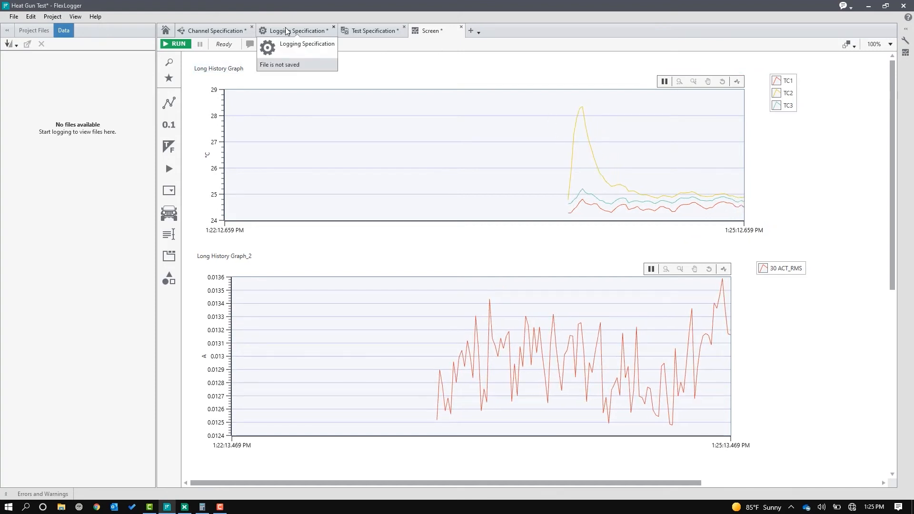
- Change the logged file name prefix from Heat Gun to Hair Dryer Test in the Logging Specification
click(295, 31)
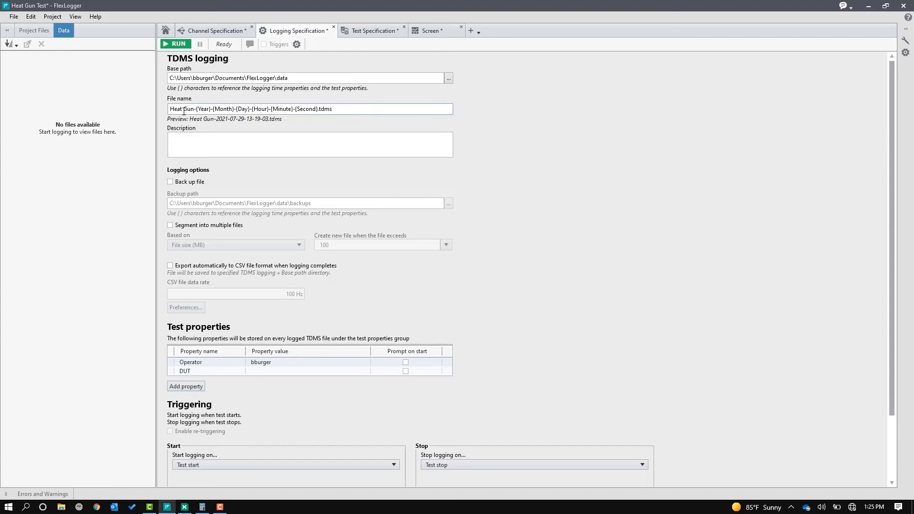
double_click(181, 109)
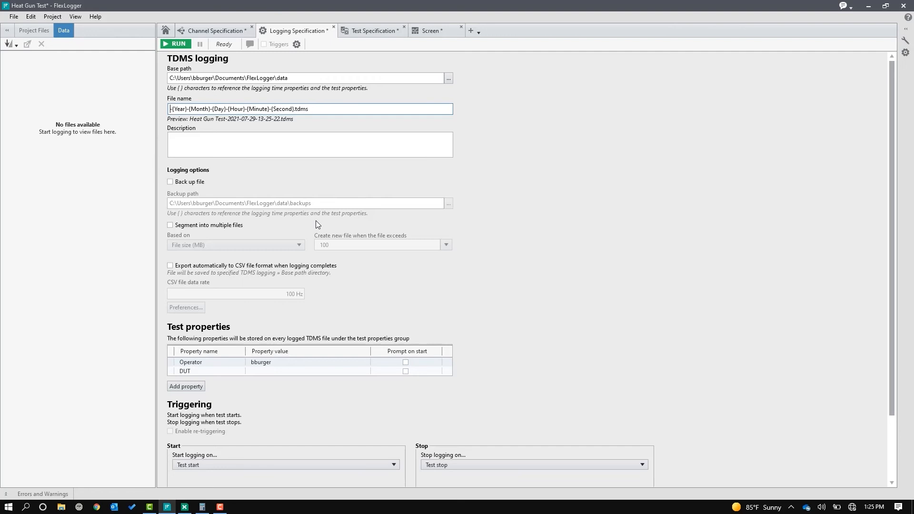
text(Hair Dryer Test)
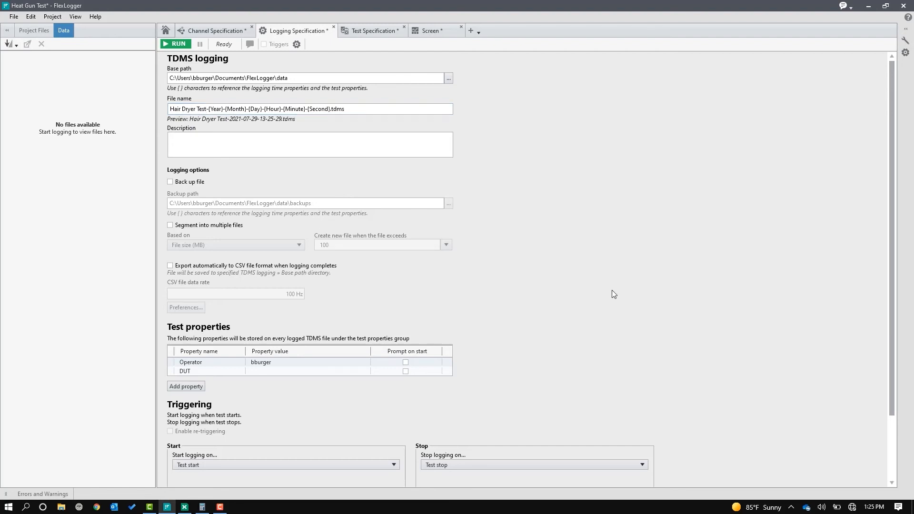
mouse_move(678, 284)
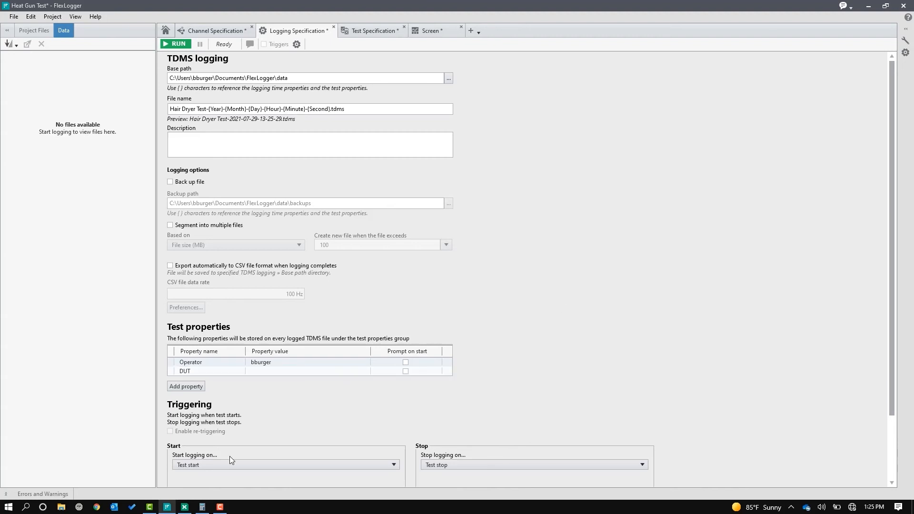
mouse_move(522, 320)
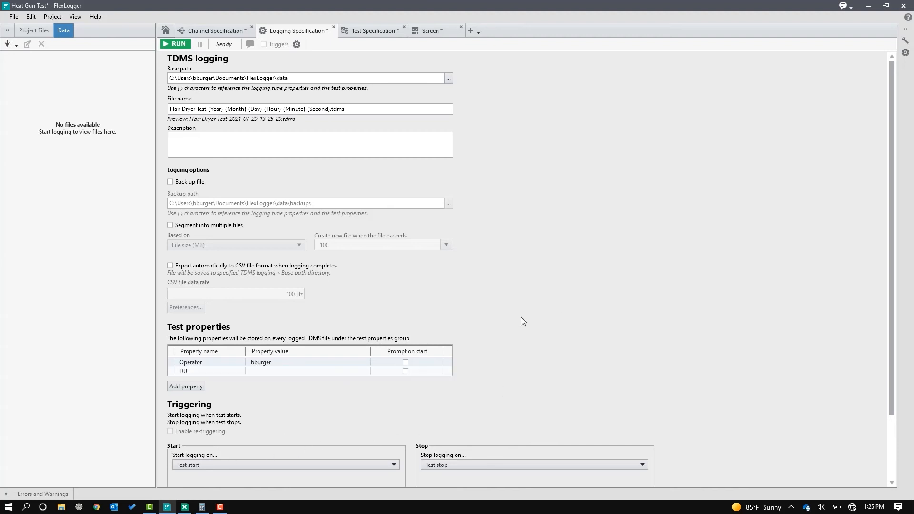
click(431, 31)
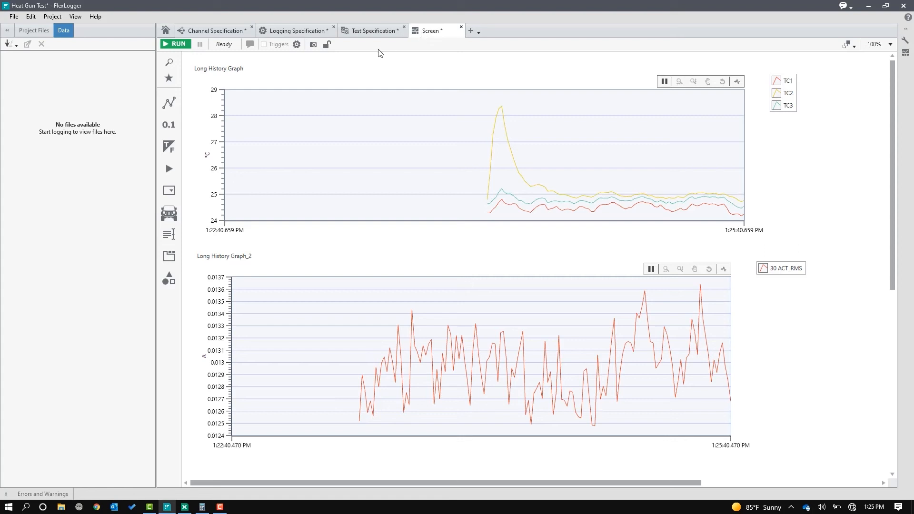
- Start the test so a new Hair Dryer Test TDMS file begins logging
click(175, 43)
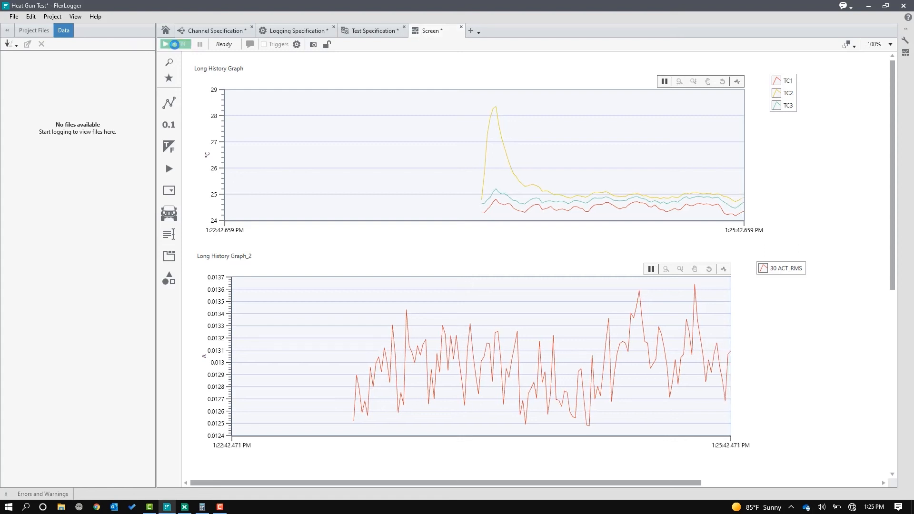
click(166, 44)
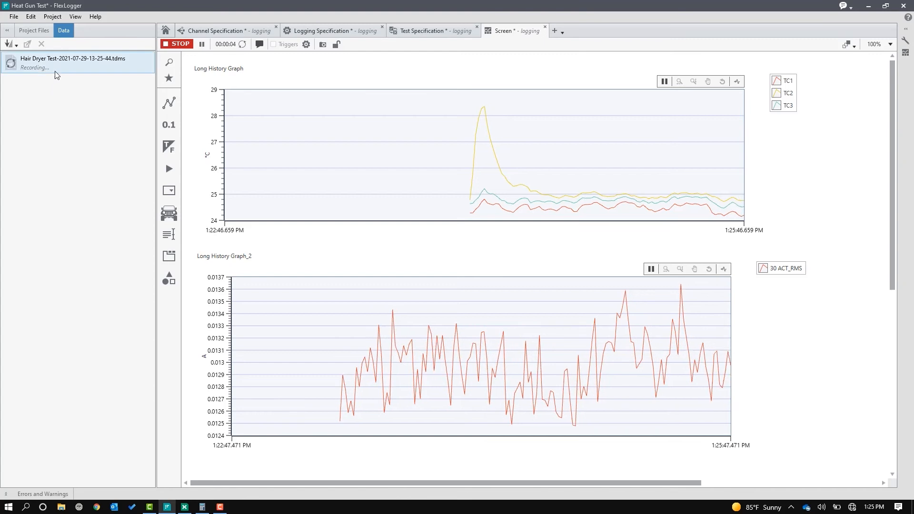
mouse_move(73, 69)
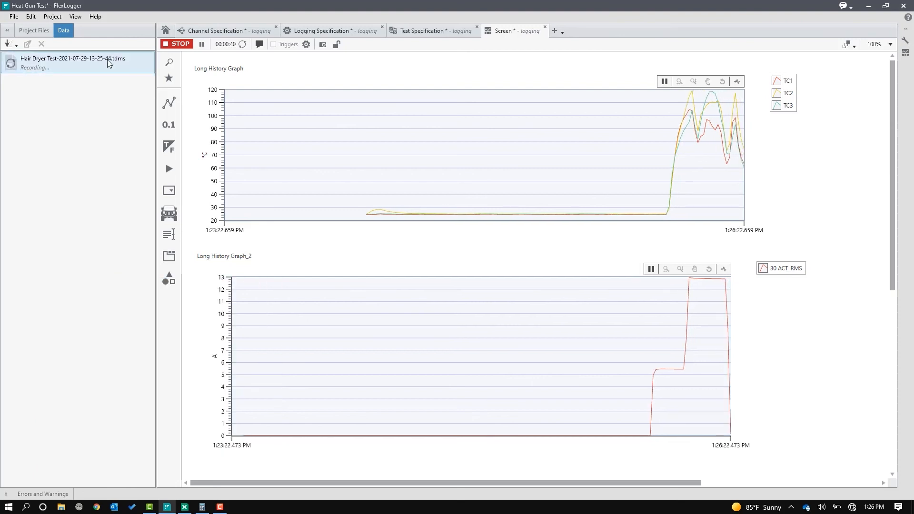
click(176, 44)
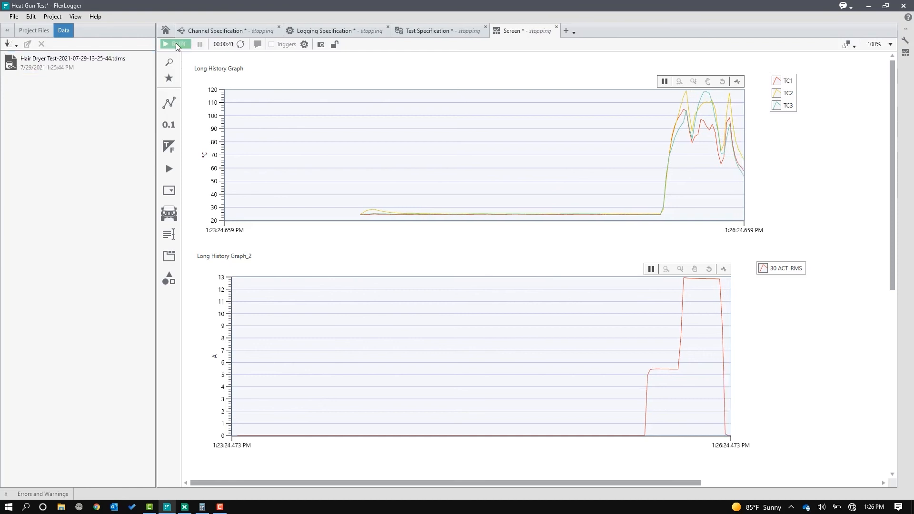
click(168, 44)
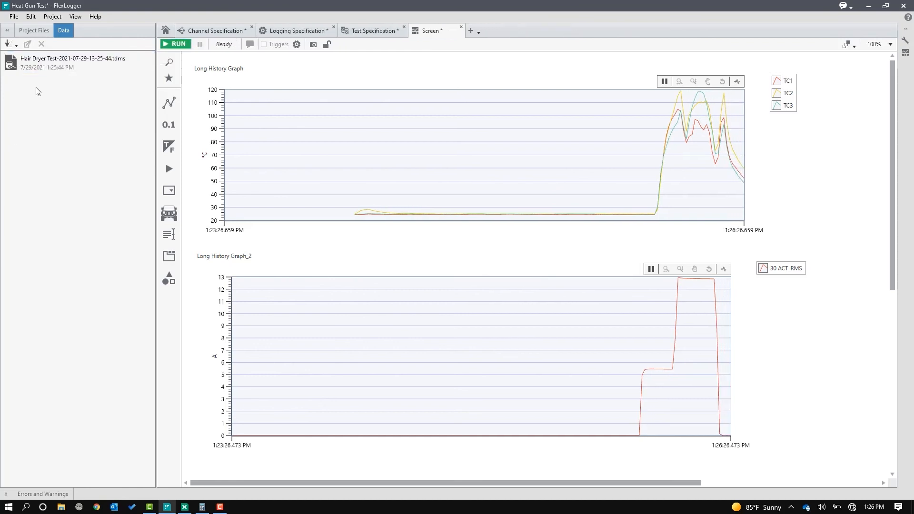
right_click(58, 65)
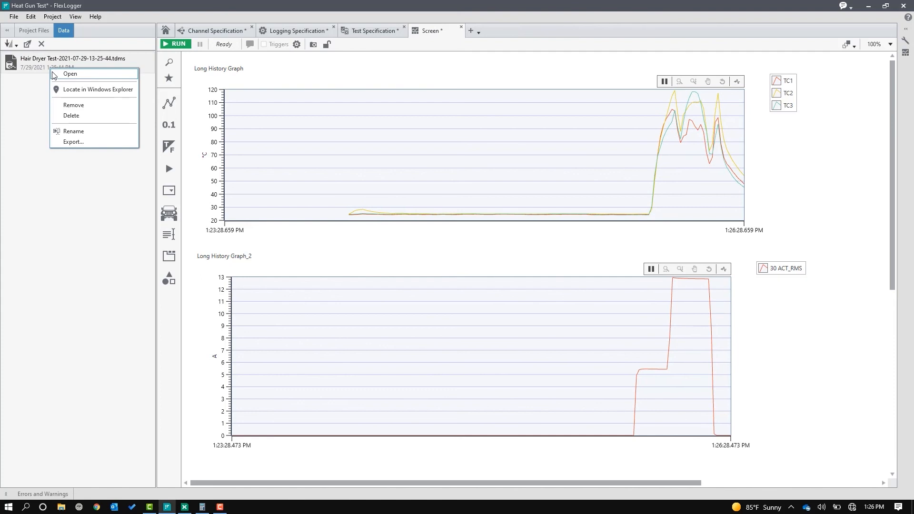
mouse_move(57, 117)
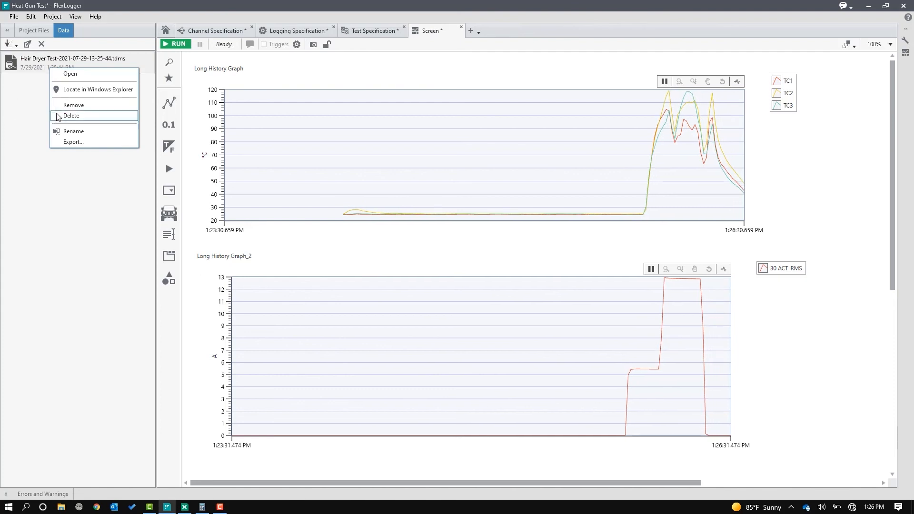